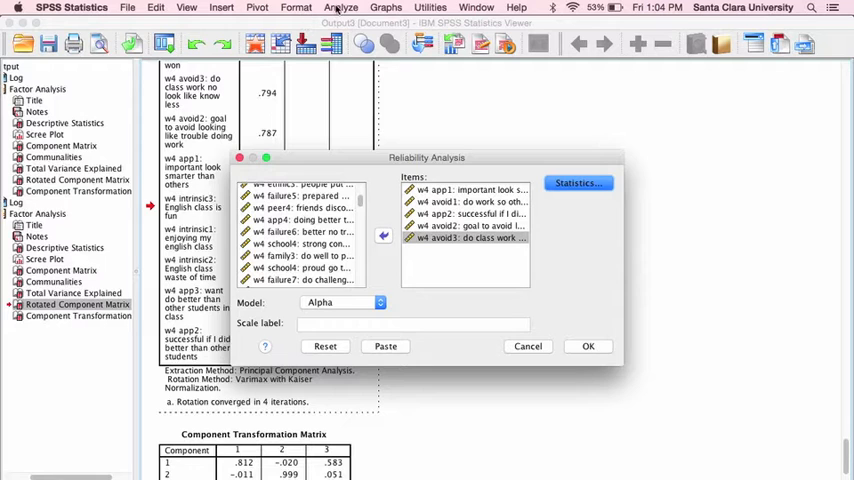
- Set up Reliability Analysis with four goal items, moving the app2 item back out
{"action": "left_click", "coordinate": [340, 8]}
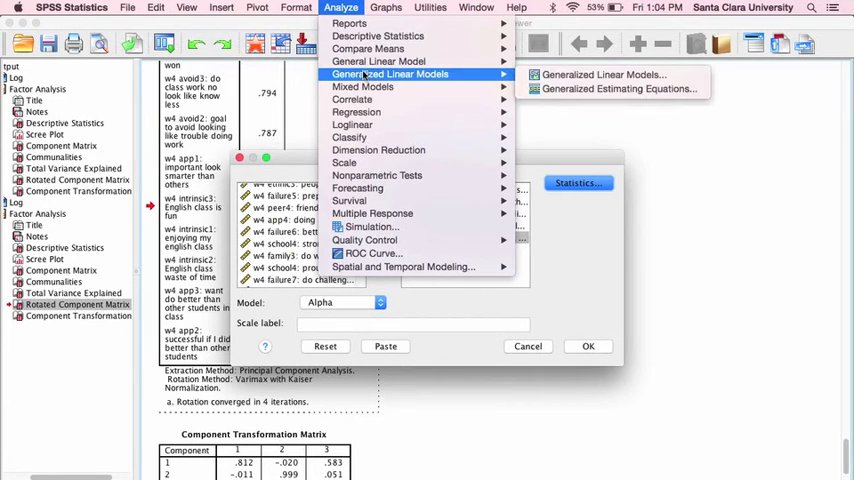
{"action": "mouse_move", "coordinate": [352, 124]}
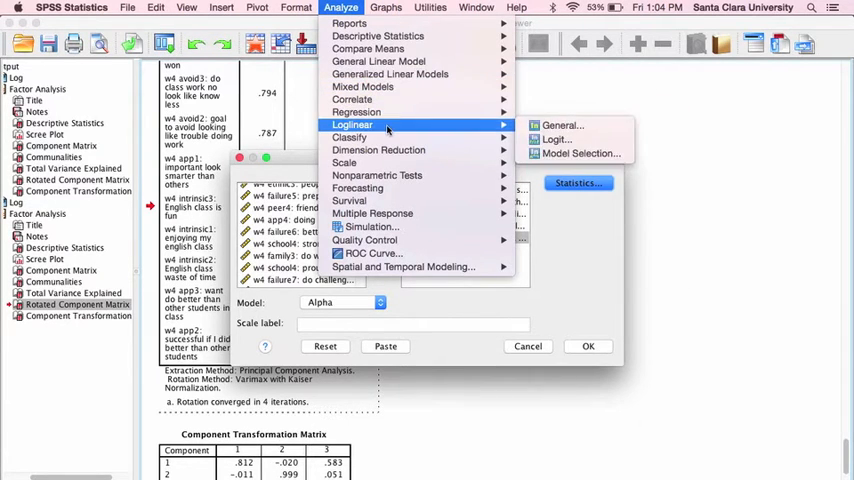
{"action": "mouse_move", "coordinate": [378, 150]}
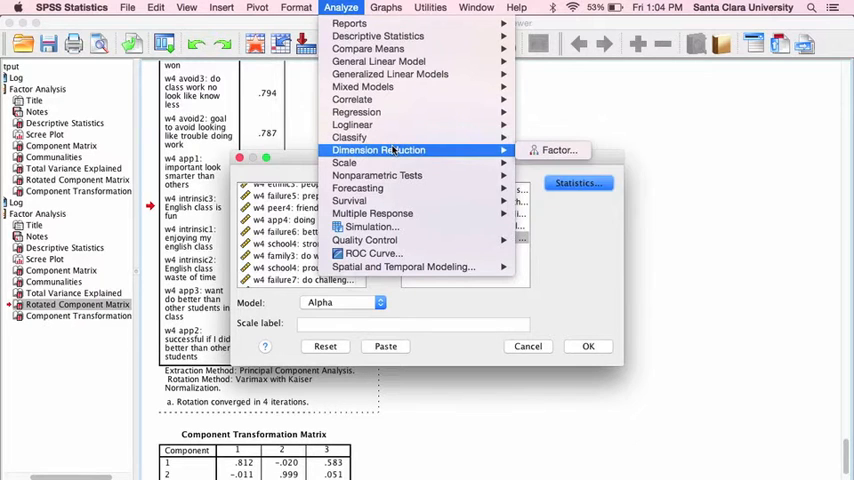
{"action": "mouse_move", "coordinate": [344, 162]}
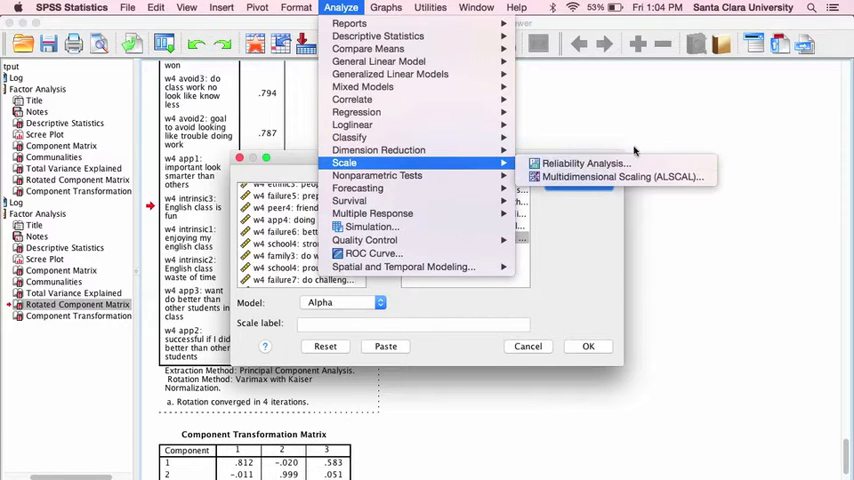
{"action": "left_click", "coordinate": [584, 164]}
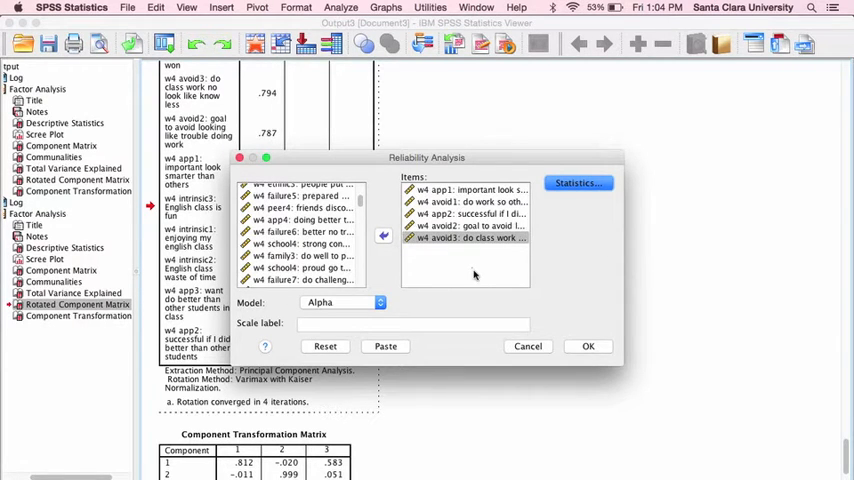
{"action": "left_click", "coordinate": [470, 236]}
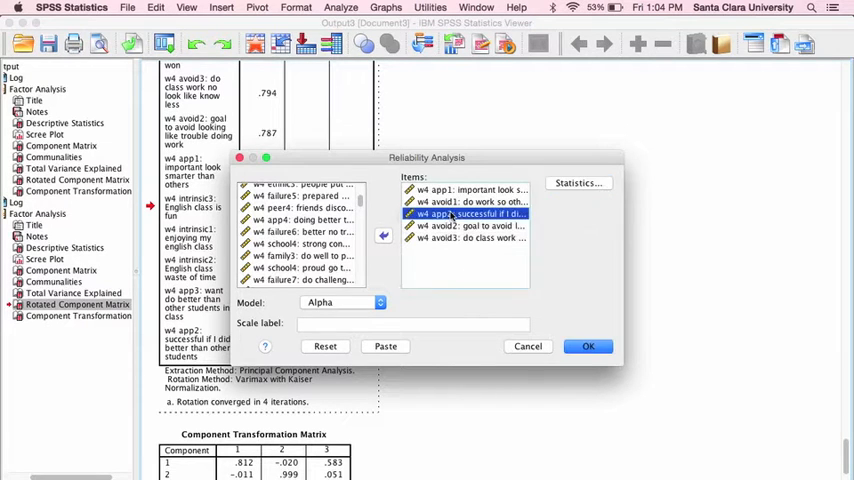
{"action": "left_click", "coordinate": [384, 236]}
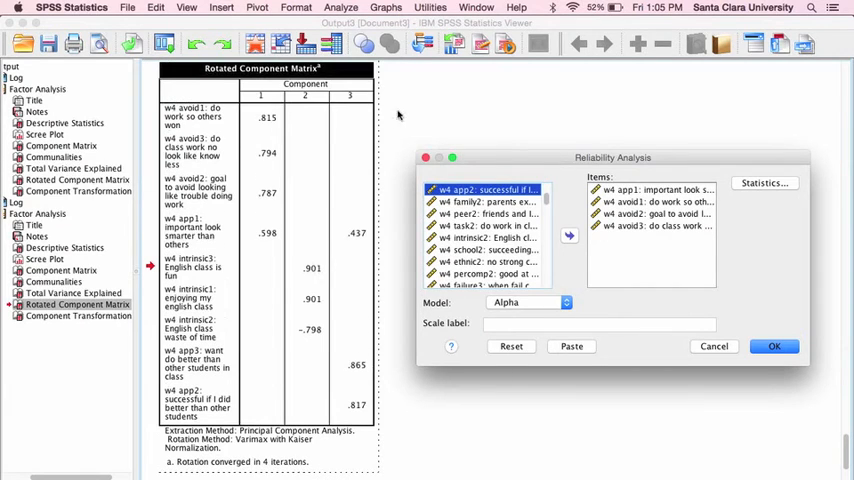
{"action": "mouse_move", "coordinate": [224, 116]}
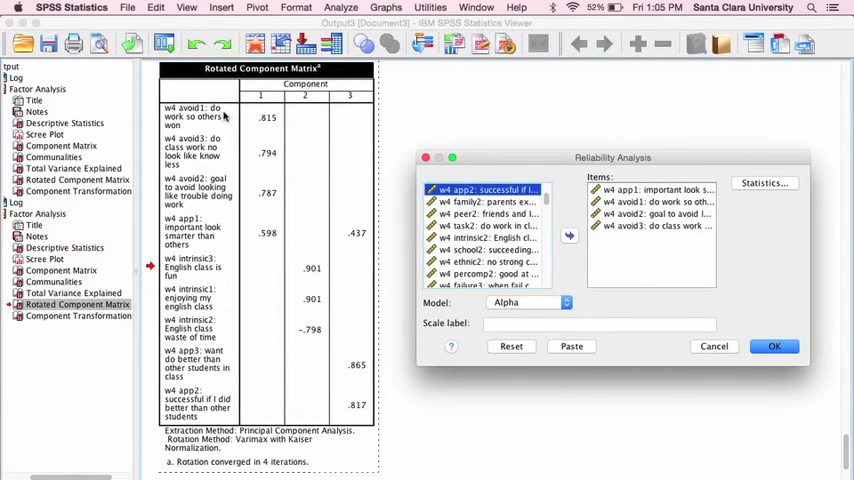
{"action": "mouse_move", "coordinate": [212, 188]}
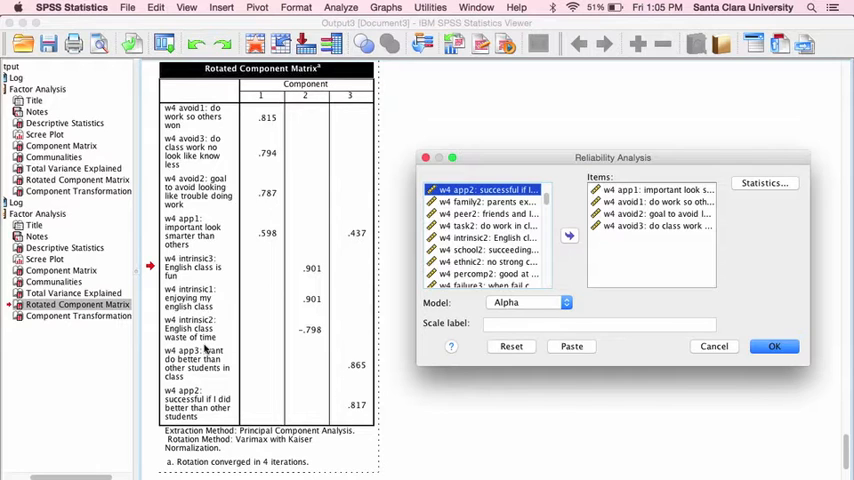
{"action": "mouse_move", "coordinate": [572, 300]}
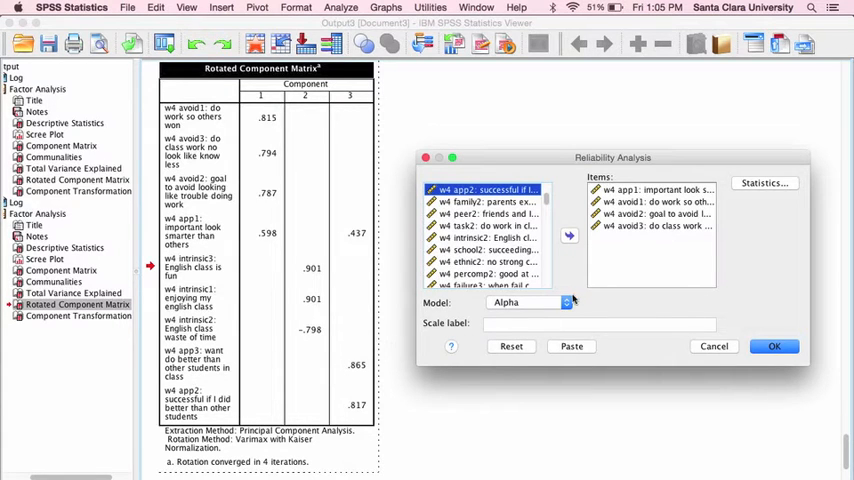
{"action": "mouse_move", "coordinate": [616, 266]}
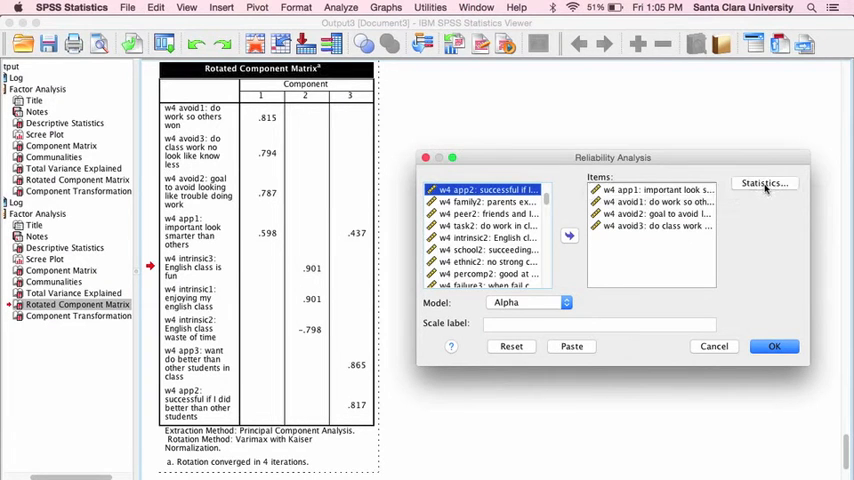
- Request item, scale and scale-if-item-deleted descriptives, inter-item correlations and correlation summaries
{"action": "left_click", "coordinate": [764, 184]}
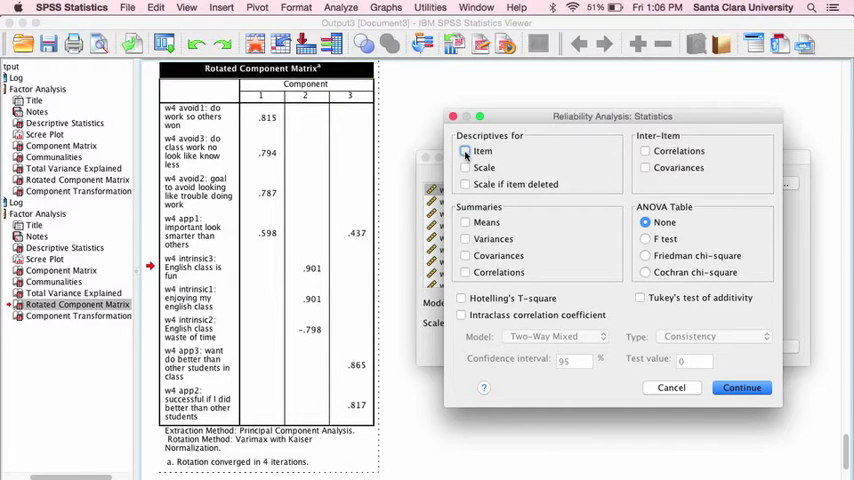
{"action": "left_click", "coordinate": [464, 152]}
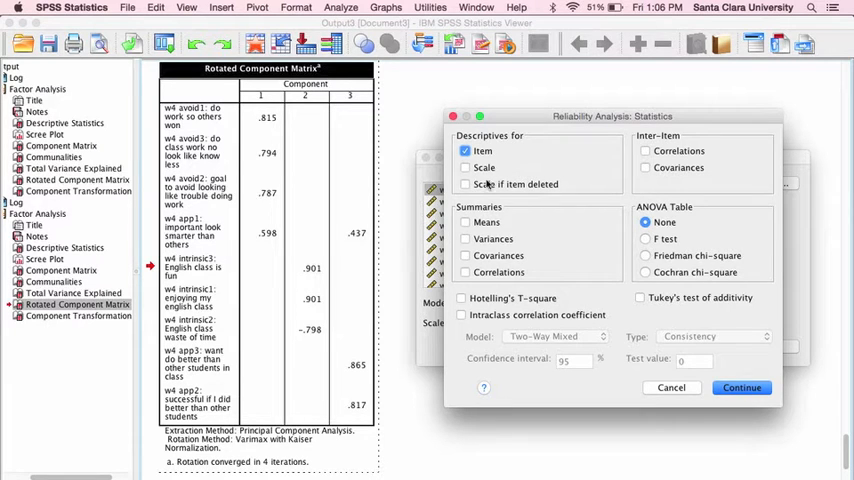
{"action": "left_click", "coordinate": [466, 168]}
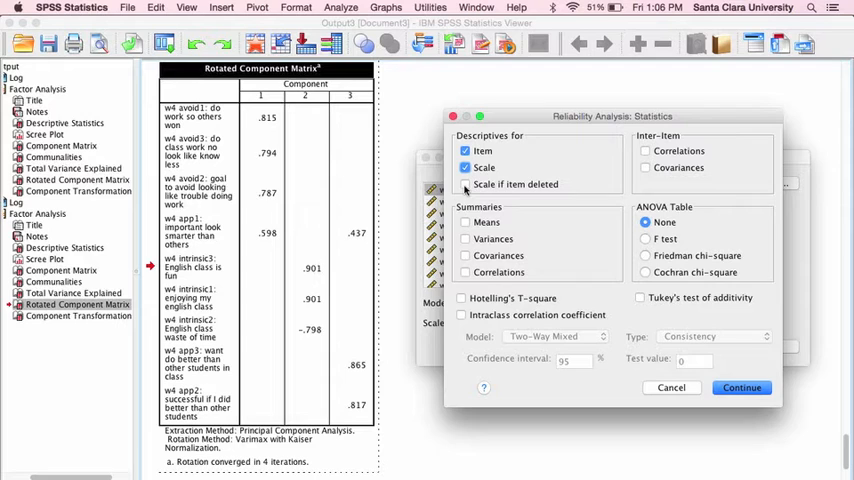
{"action": "left_click", "coordinate": [466, 184]}
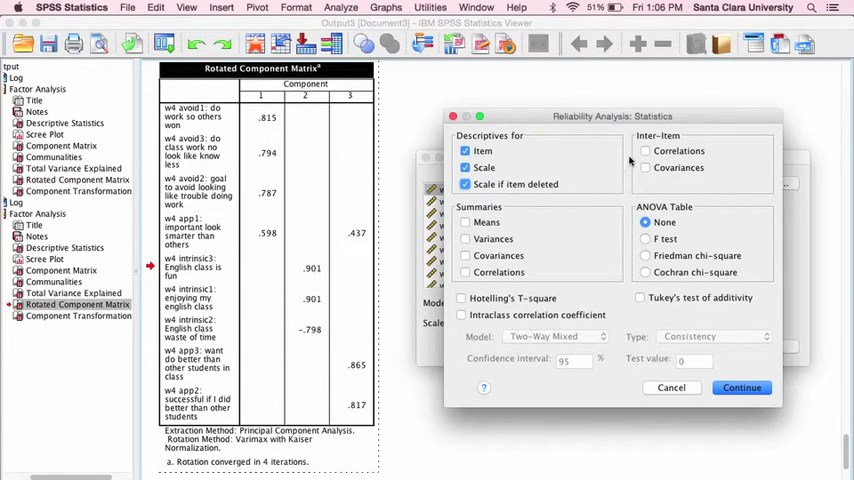
{"action": "left_click", "coordinate": [644, 150]}
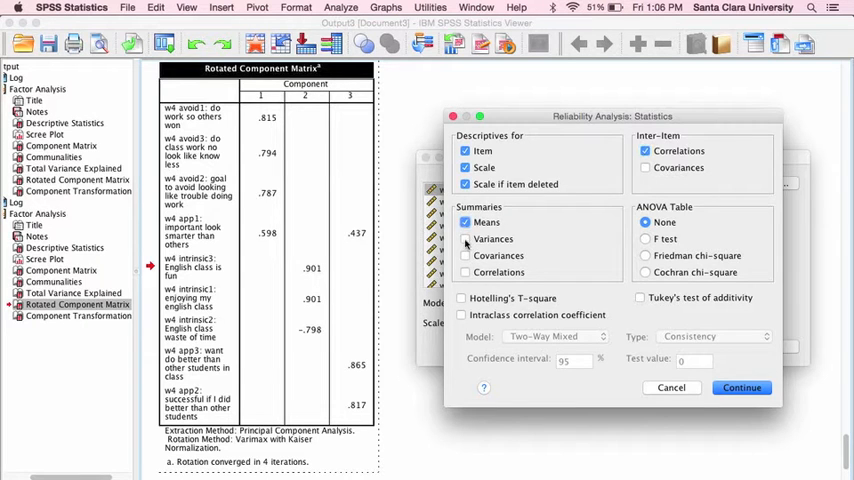
{"action": "left_click", "coordinate": [466, 272]}
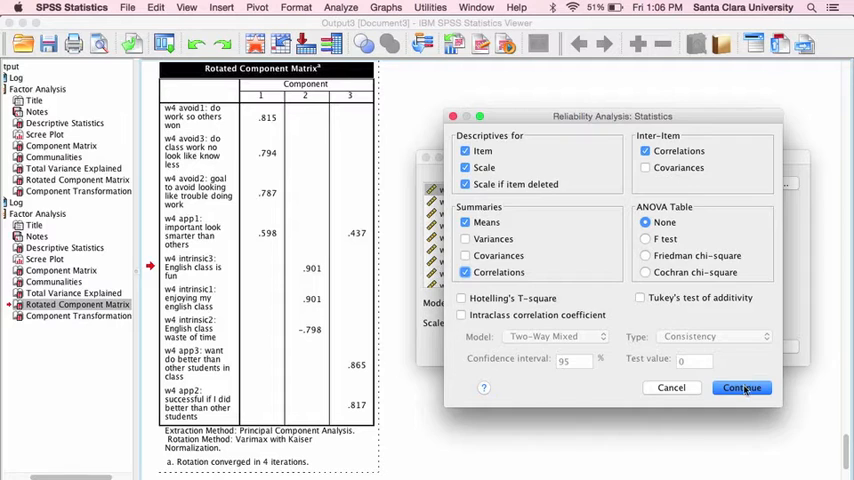
{"action": "left_click", "coordinate": [740, 388]}
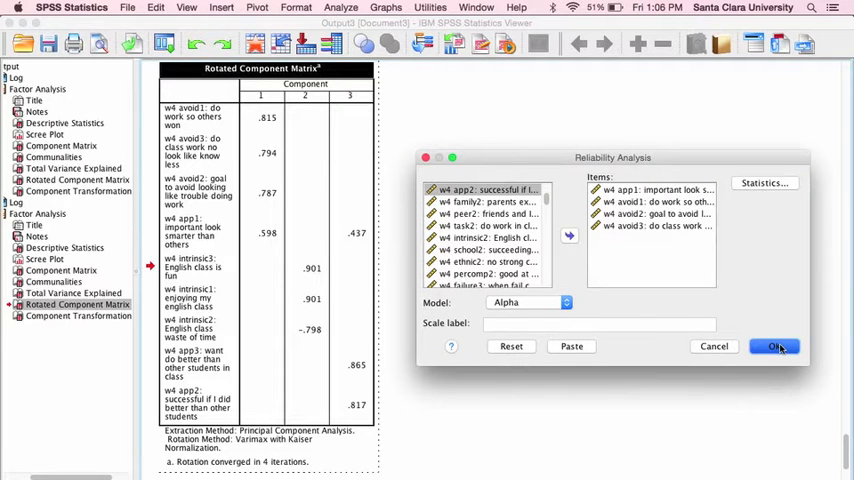
- Run the analysis and view Cronbach's alpha .792 with item statistics and inter-item correlations
{"action": "left_click", "coordinate": [776, 346]}
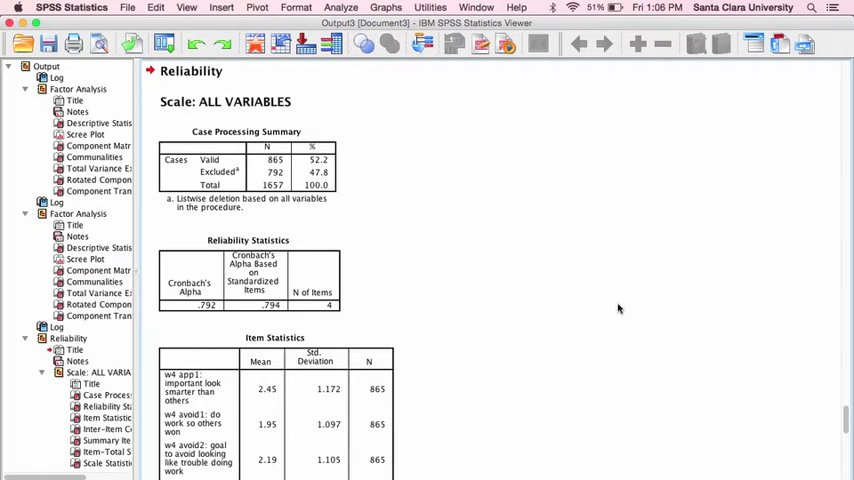
{"action": "mouse_move", "coordinate": [348, 164]}
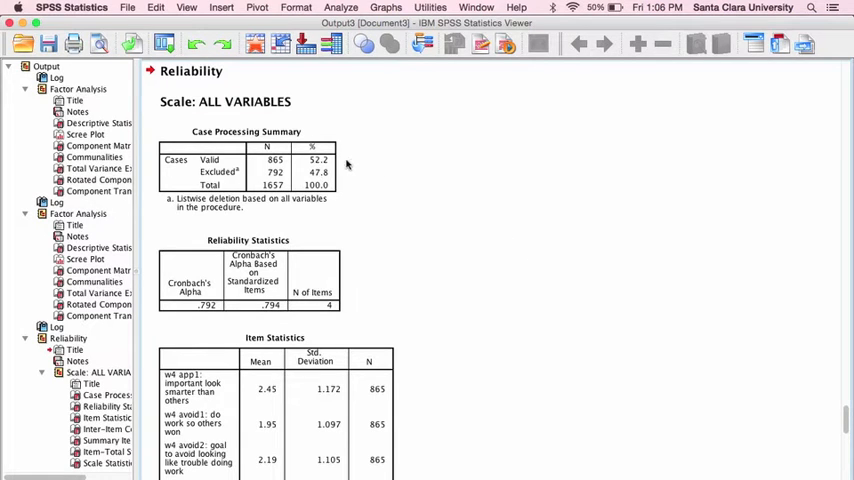
{"action": "mouse_move", "coordinate": [400, 198]}
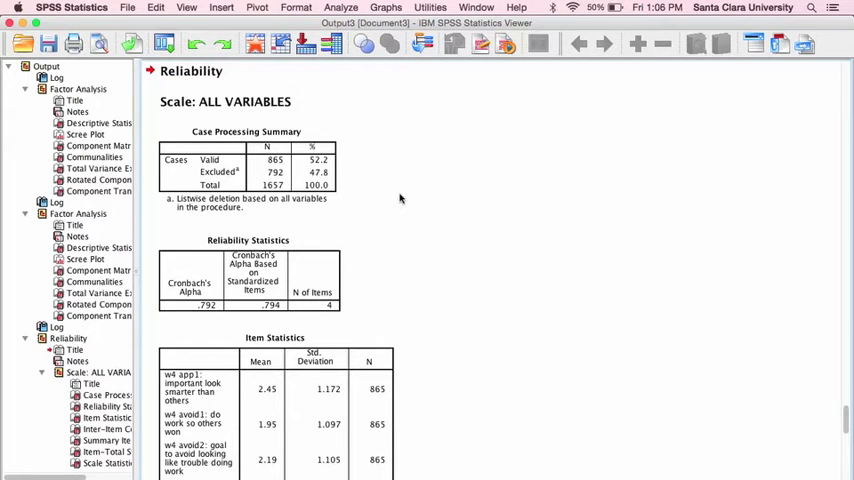
{"action": "scroll", "scroll_direction": "down", "scroll_amount": 3}
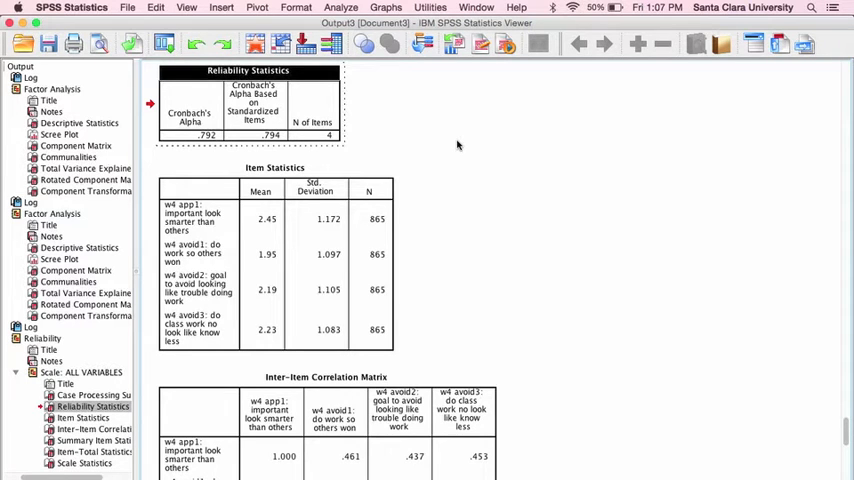
{"action": "scroll", "scroll_direction": "down", "scroll_amount": 3}
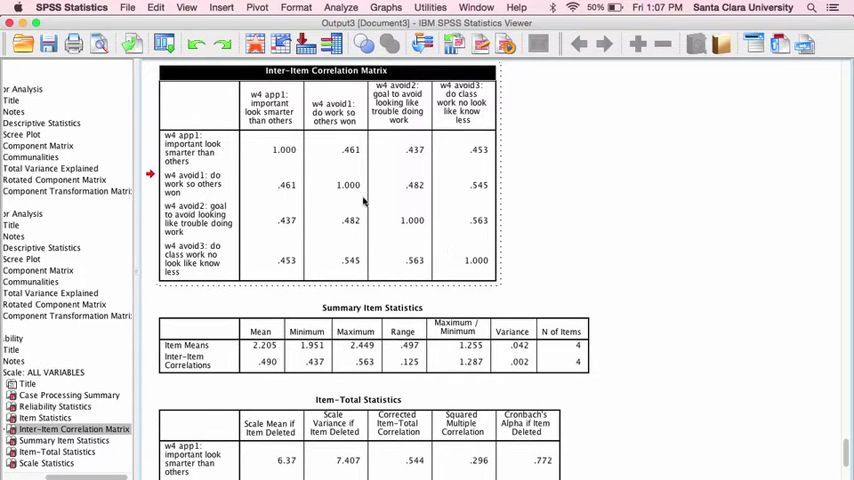
{"action": "mouse_move", "coordinate": [494, 188]}
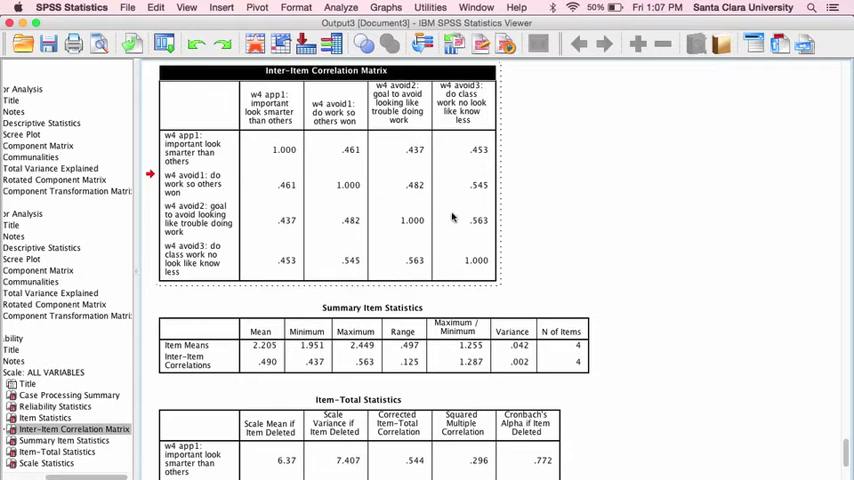
{"action": "mouse_move", "coordinate": [282, 244]}
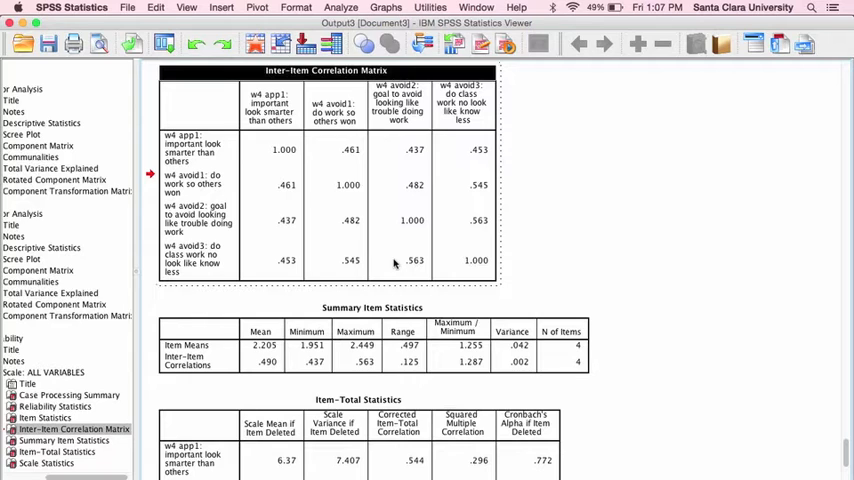
{"action": "mouse_move", "coordinate": [278, 120]}
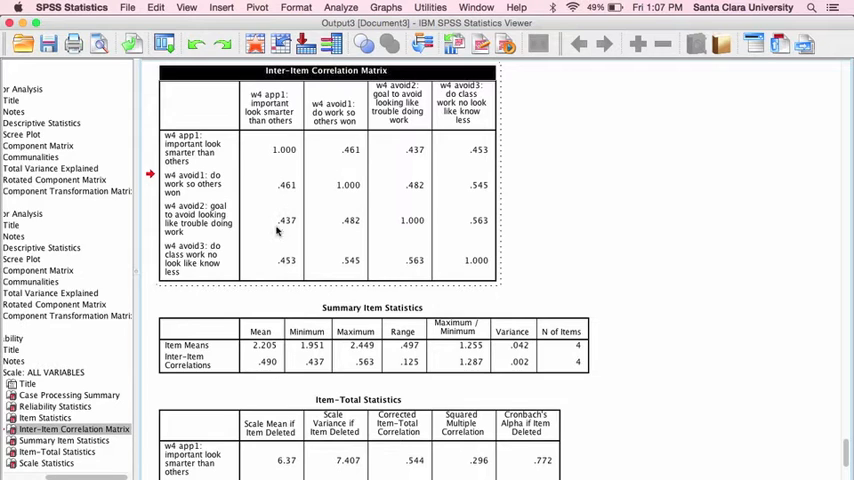
{"action": "mouse_move", "coordinate": [280, 210]}
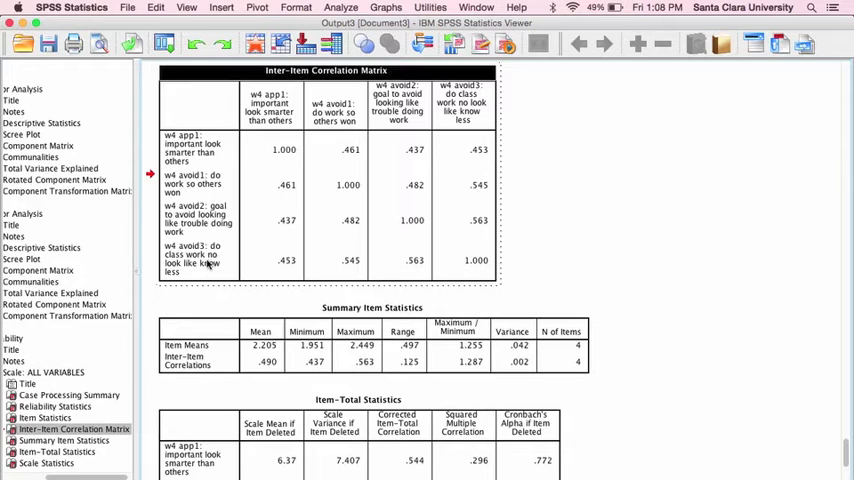
{"action": "mouse_move", "coordinate": [350, 278]}
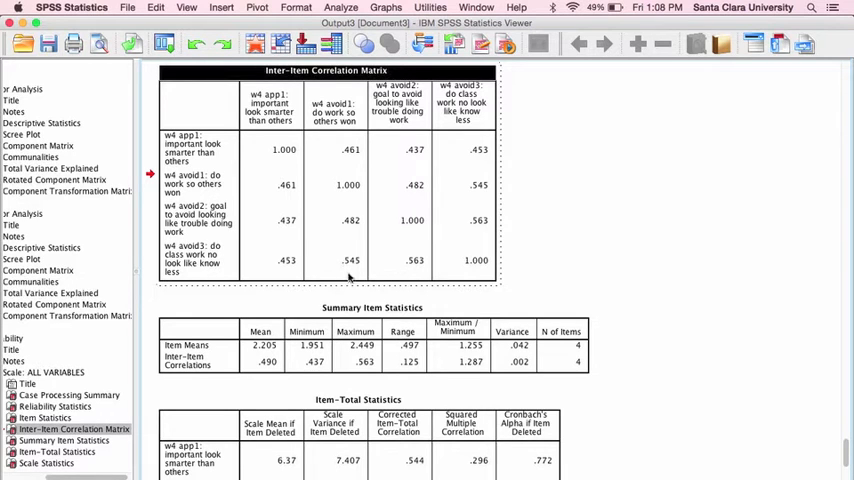
{"action": "mouse_move", "coordinate": [280, 210]}
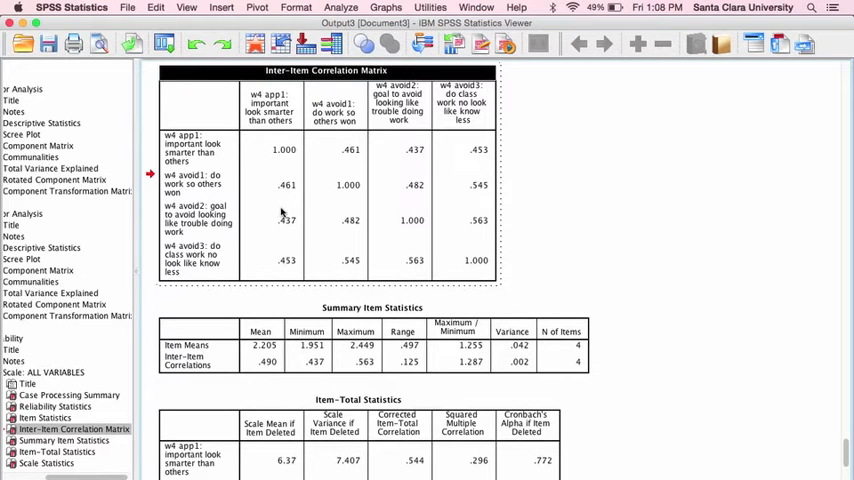
{"action": "mouse_move", "coordinate": [338, 220]}
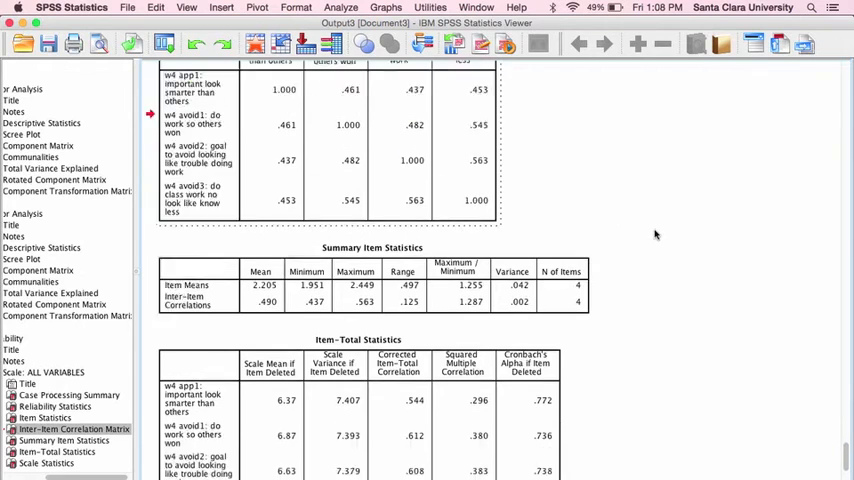
{"action": "scroll", "scroll_direction": "down", "scroll_amount": 3}
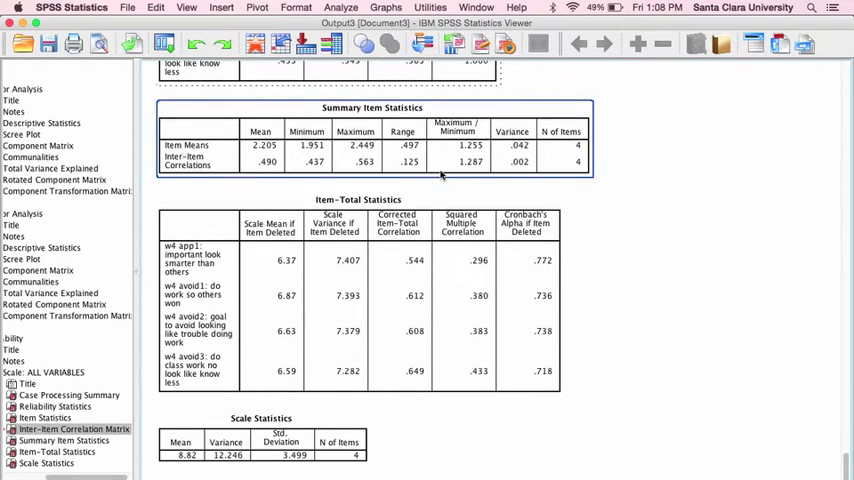
{"action": "mouse_move", "coordinate": [418, 164]}
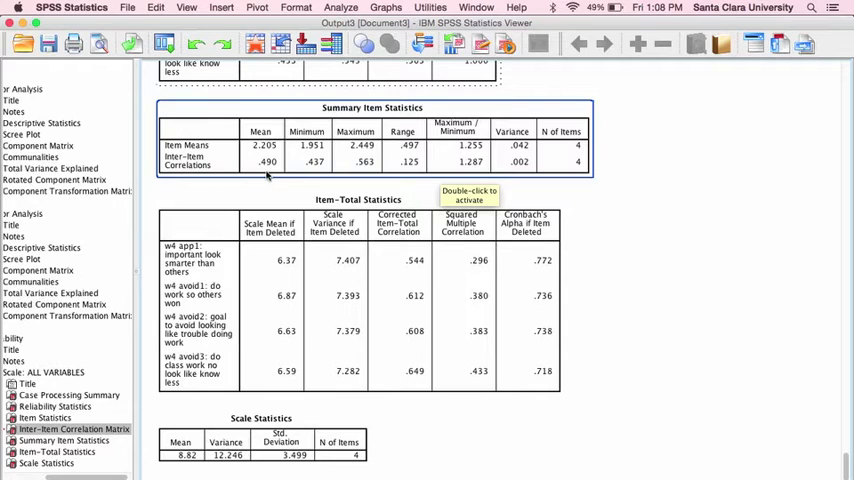
{"action": "mouse_move", "coordinate": [262, 176]}
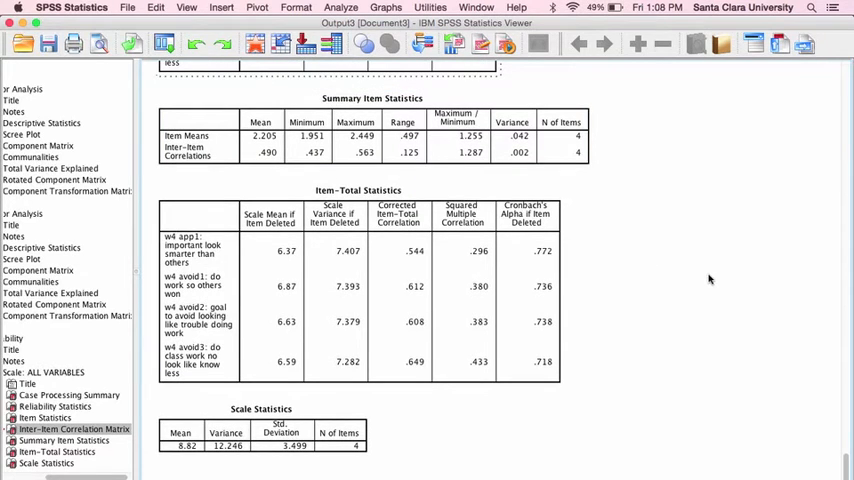
{"action": "left_click", "coordinate": [380, 272]}
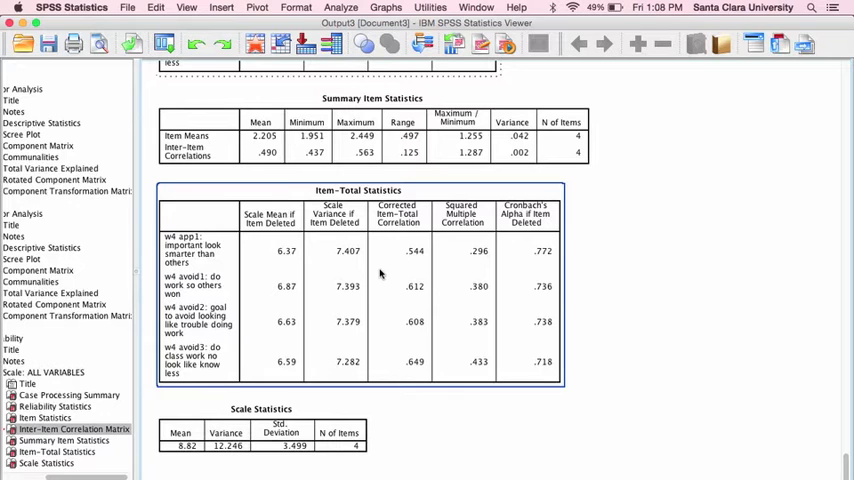
{"action": "mouse_move", "coordinate": [380, 272]}
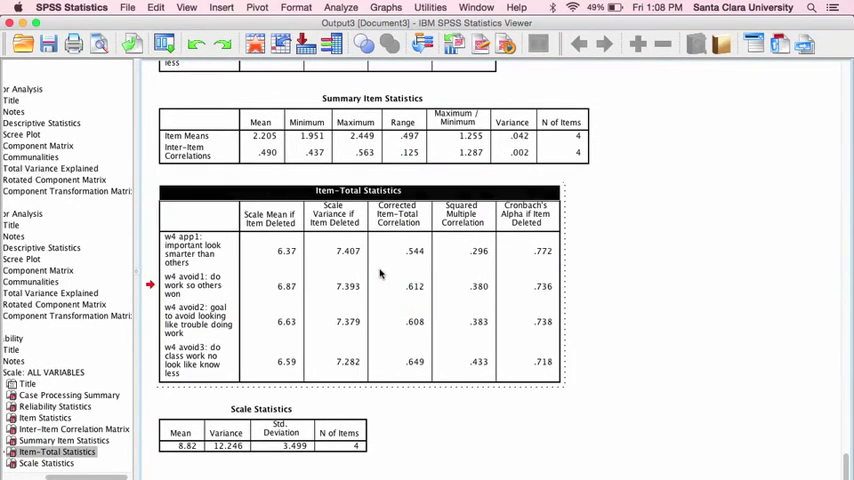
{"action": "mouse_move", "coordinate": [604, 312]}
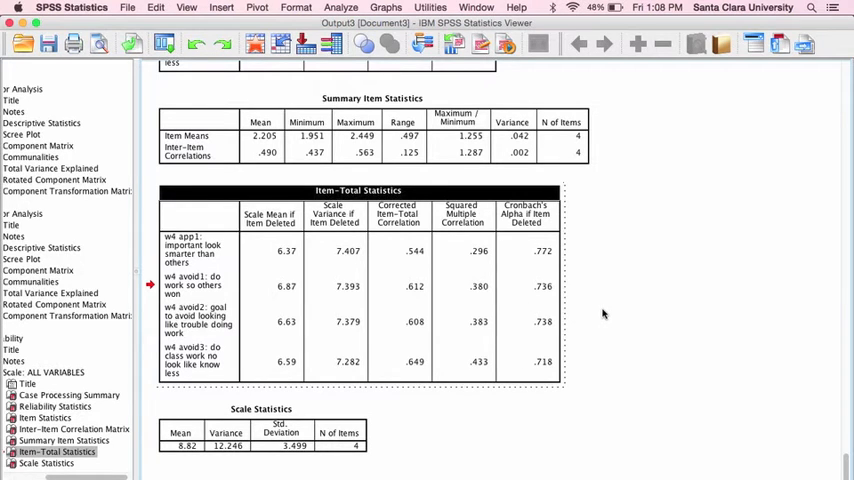
{"action": "mouse_move", "coordinate": [278, 256]}
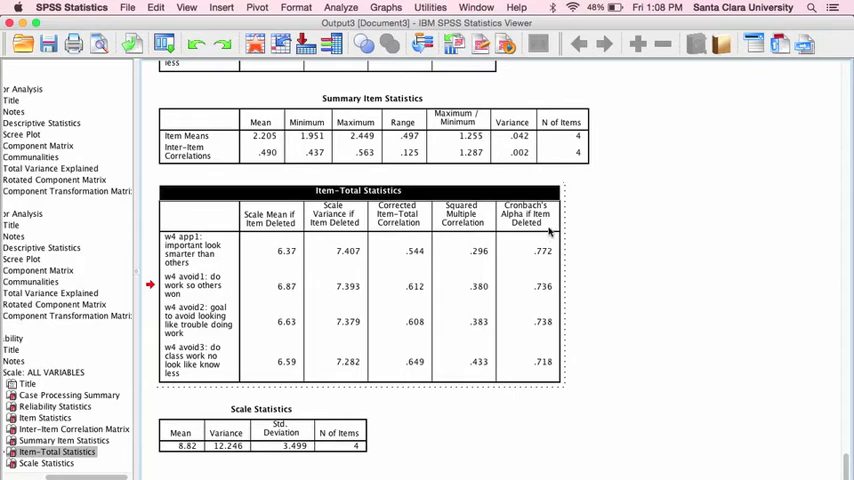
{"action": "mouse_move", "coordinate": [576, 258]}
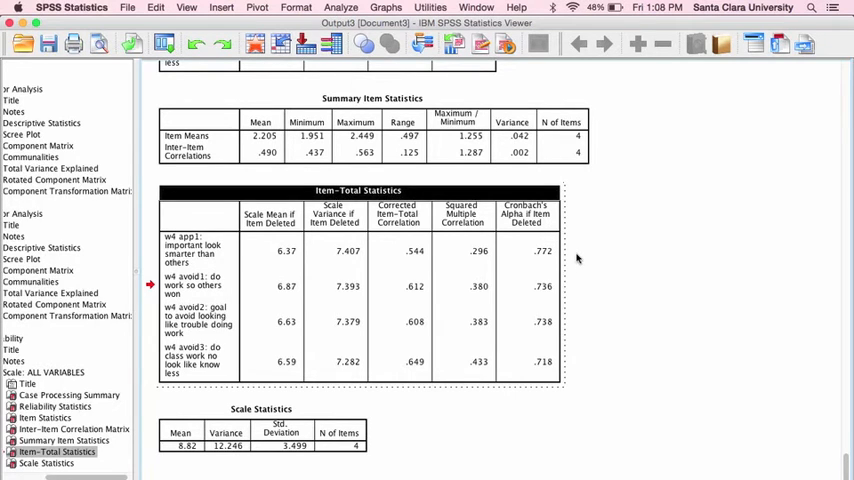
{"action": "mouse_move", "coordinate": [584, 270]}
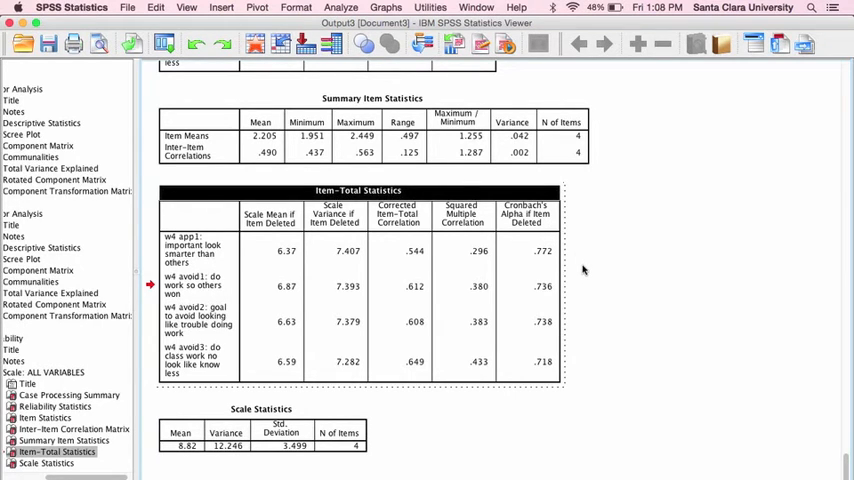
{"action": "mouse_move", "coordinate": [532, 284]}
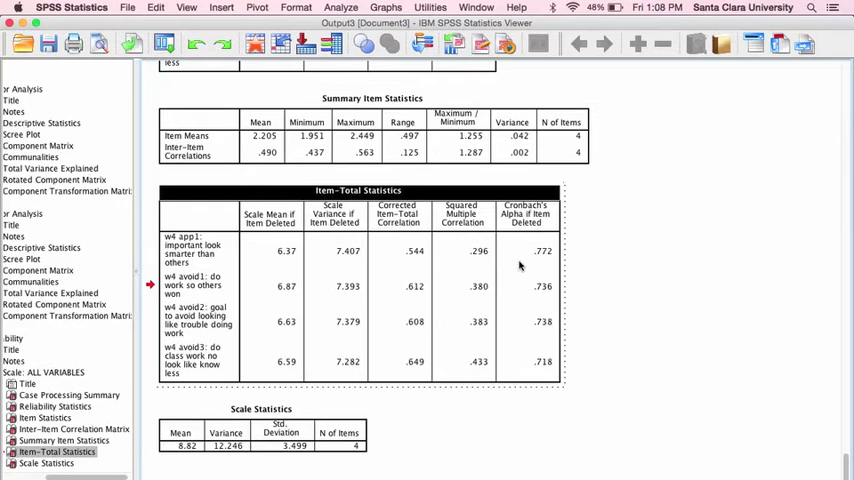
{"action": "mouse_move", "coordinate": [520, 264]}
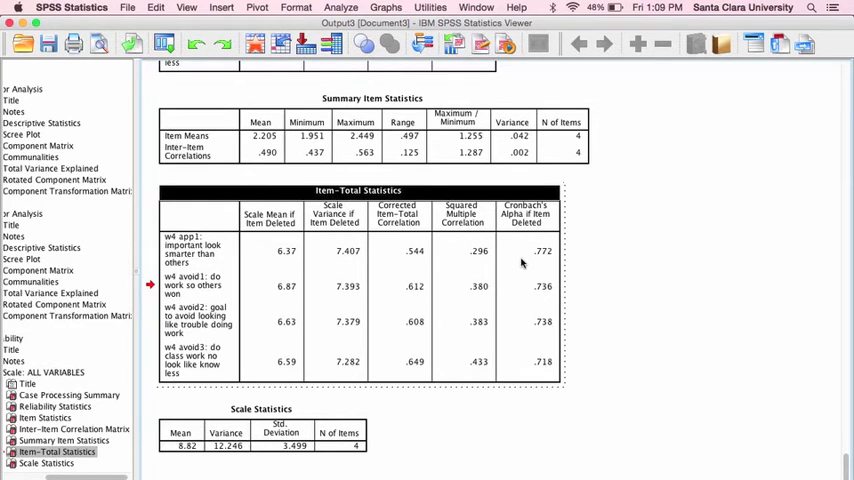
{"action": "mouse_move", "coordinate": [528, 264]}
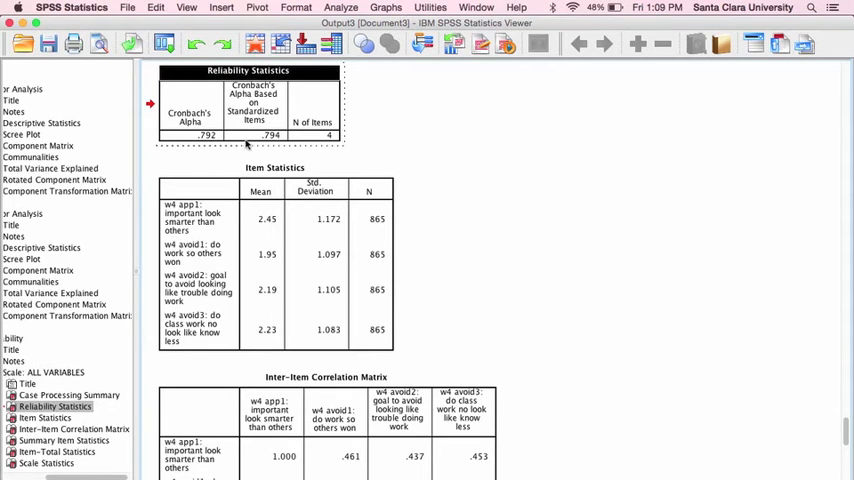
{"action": "scroll", "scroll_direction": "down", "scroll_amount": 3}
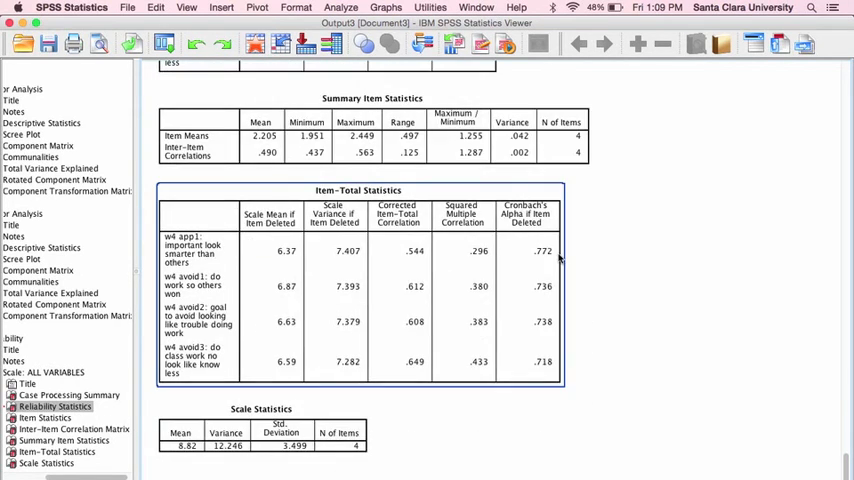